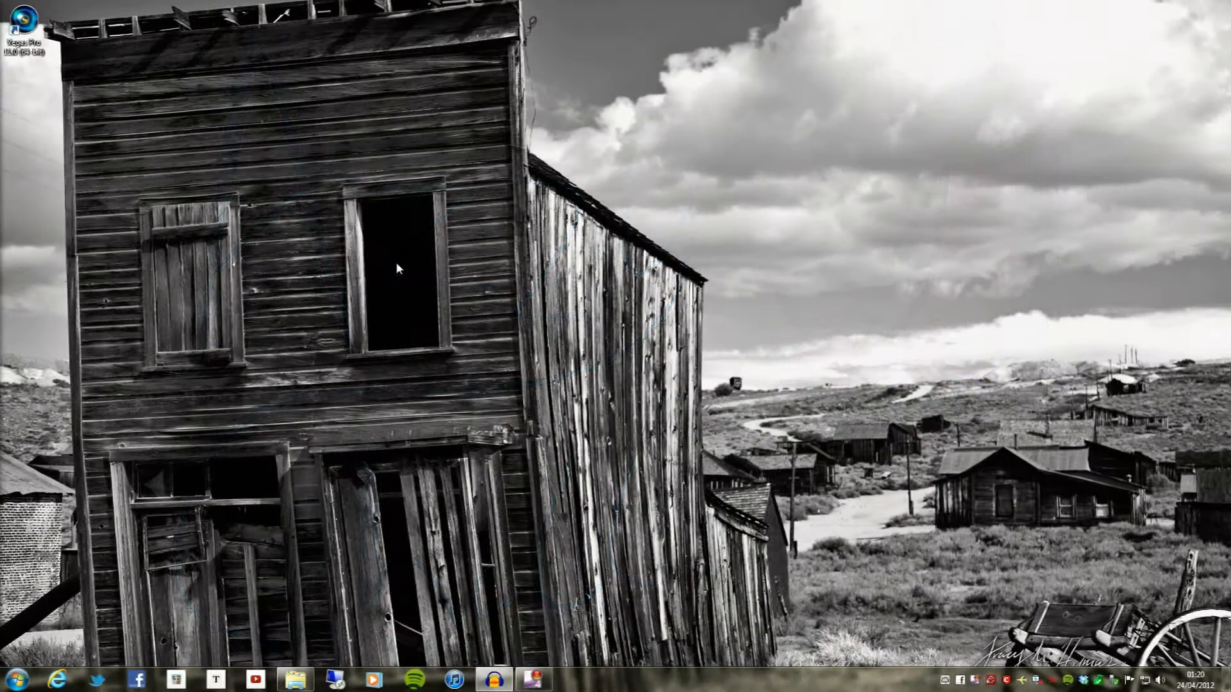
mouse_move(70, 51)
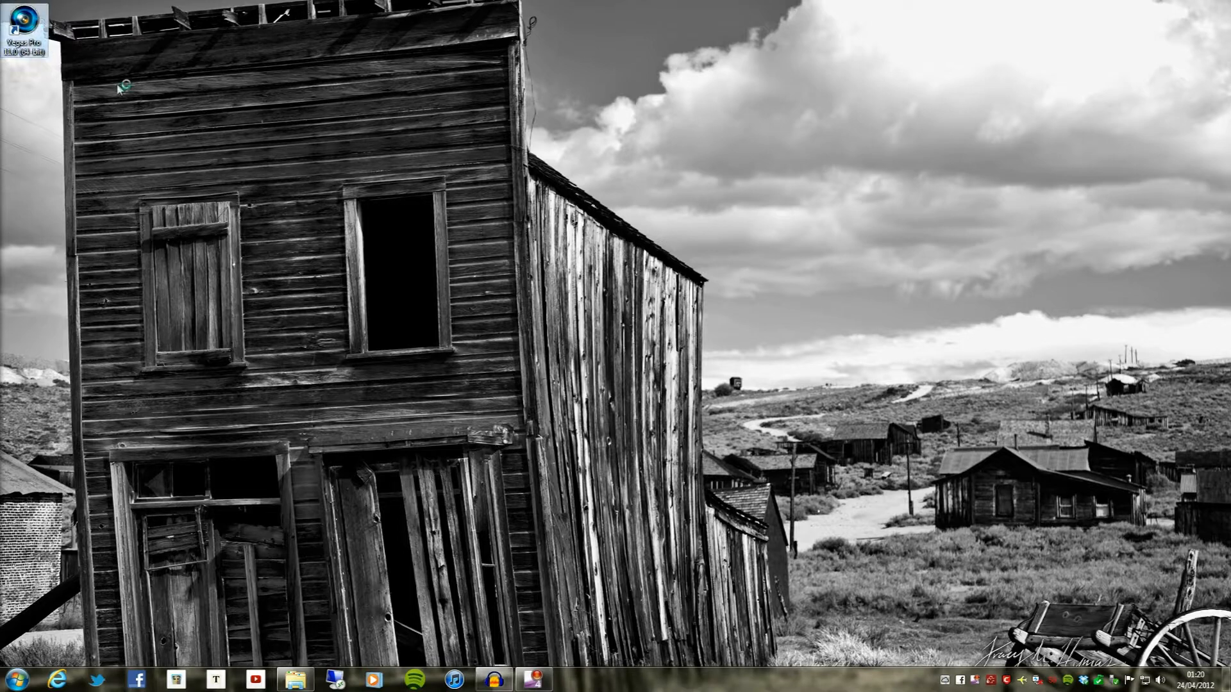
Launch Vegas Pro 11.0 from its desktop shortcut to reach the project
double_click(25, 27)
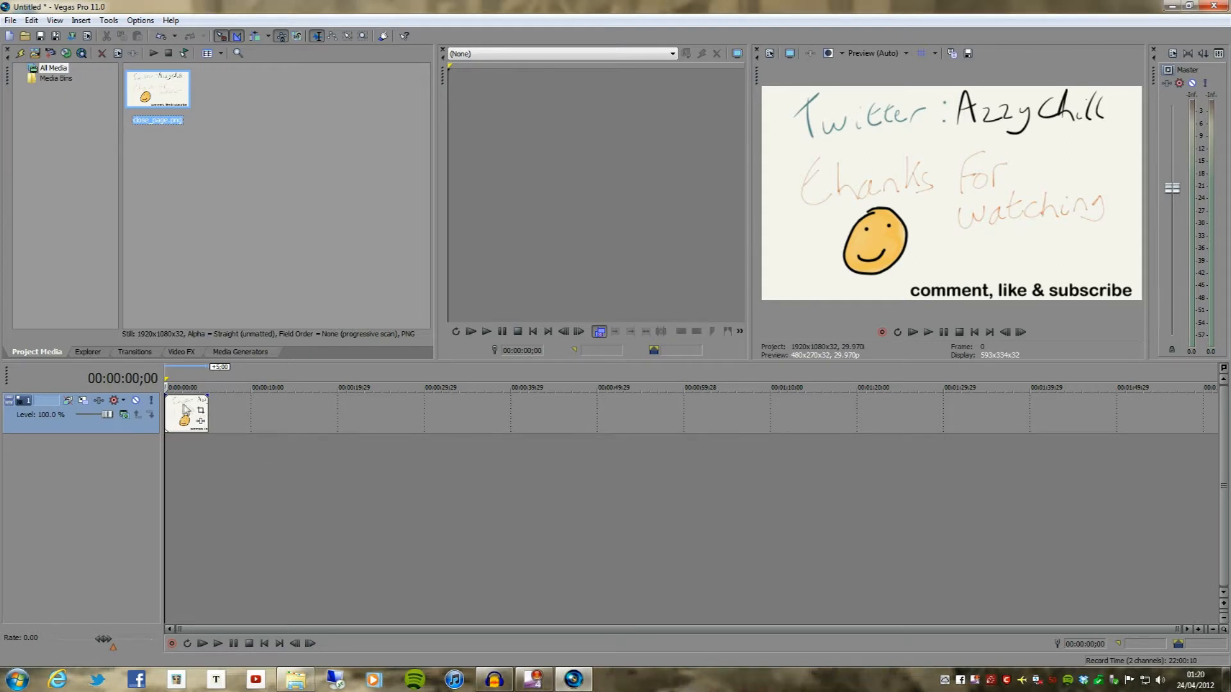
right_click(189, 411)
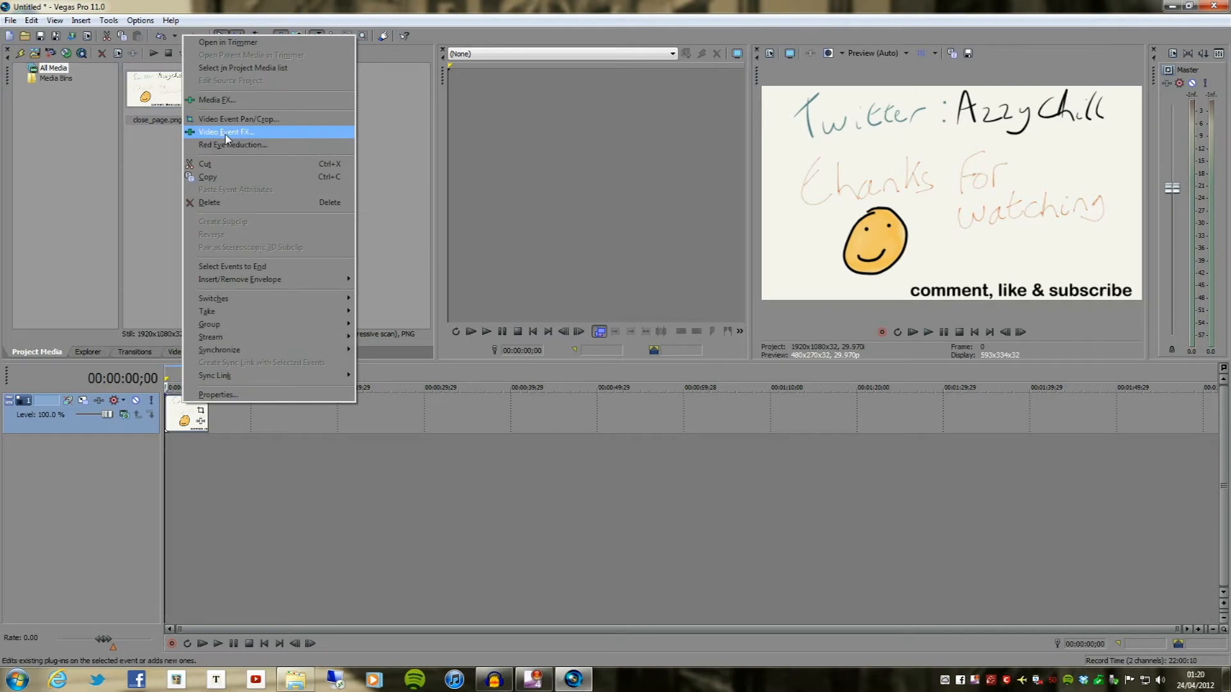
click(238, 118)
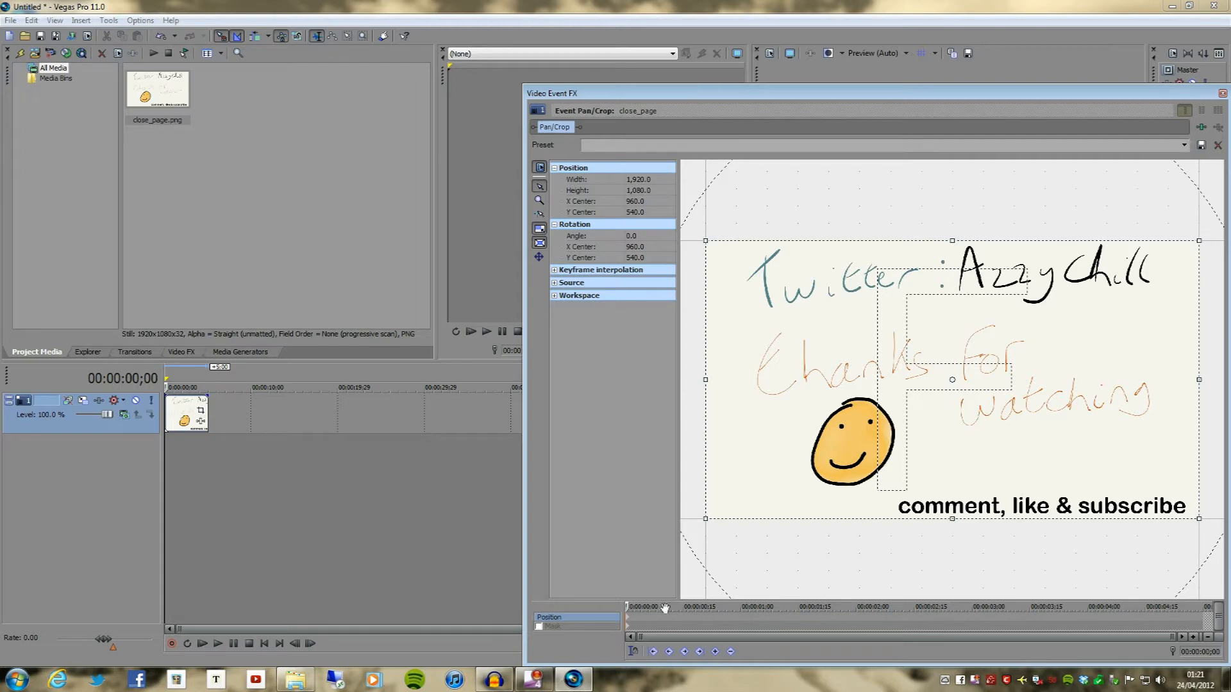
mouse_move(999, 246)
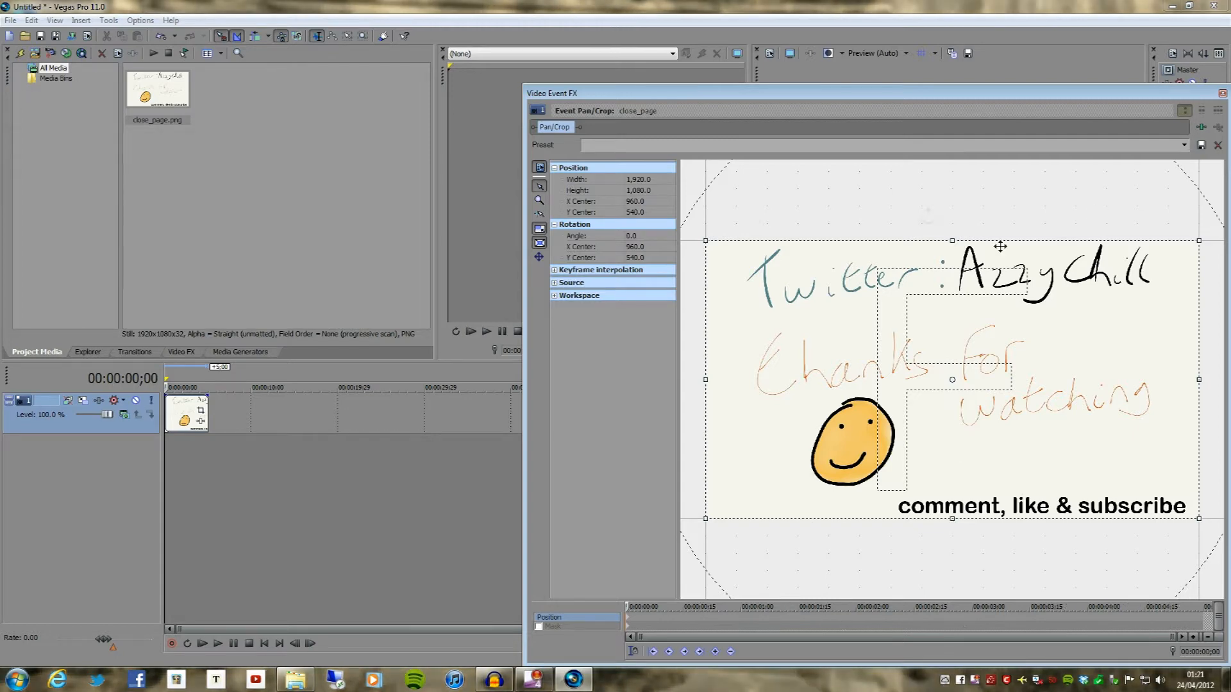
mouse_move(892, 577)
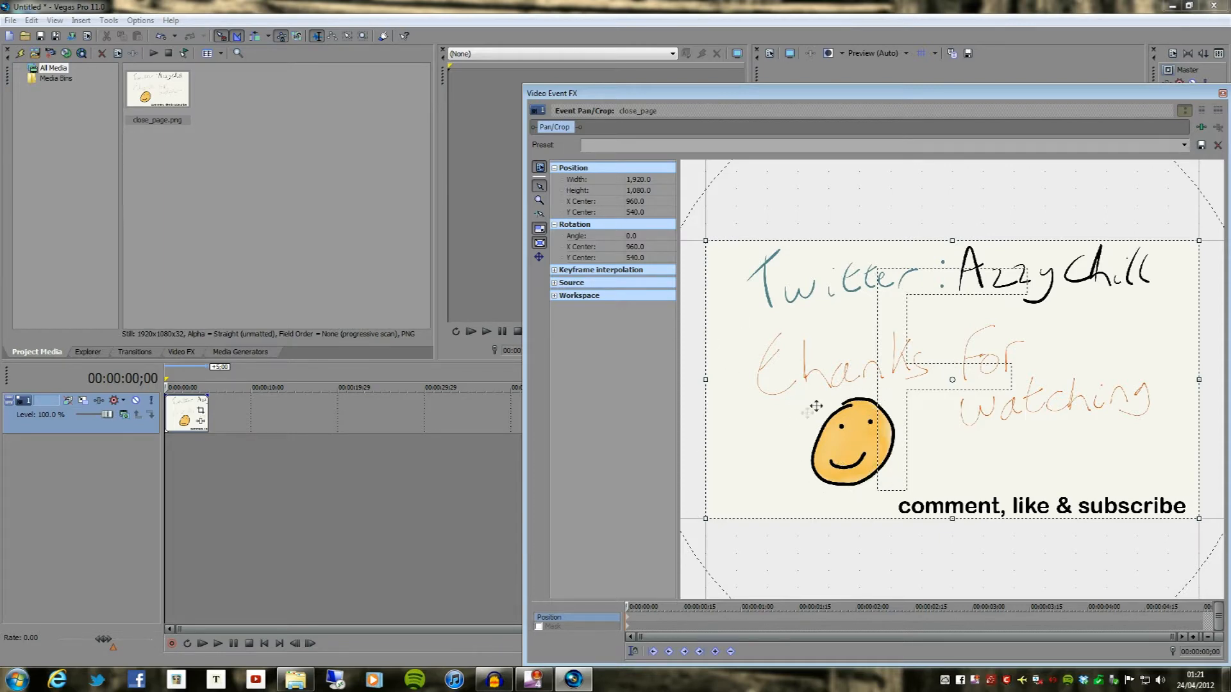
mouse_move(613, 610)
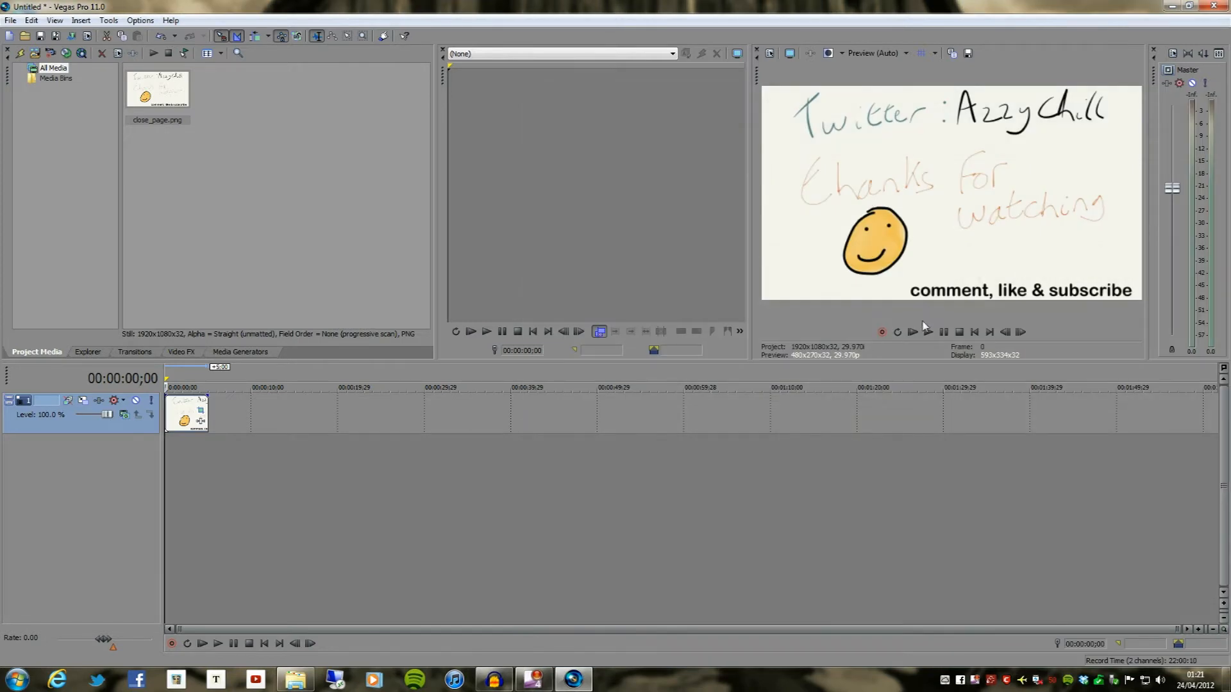
click(912, 331)
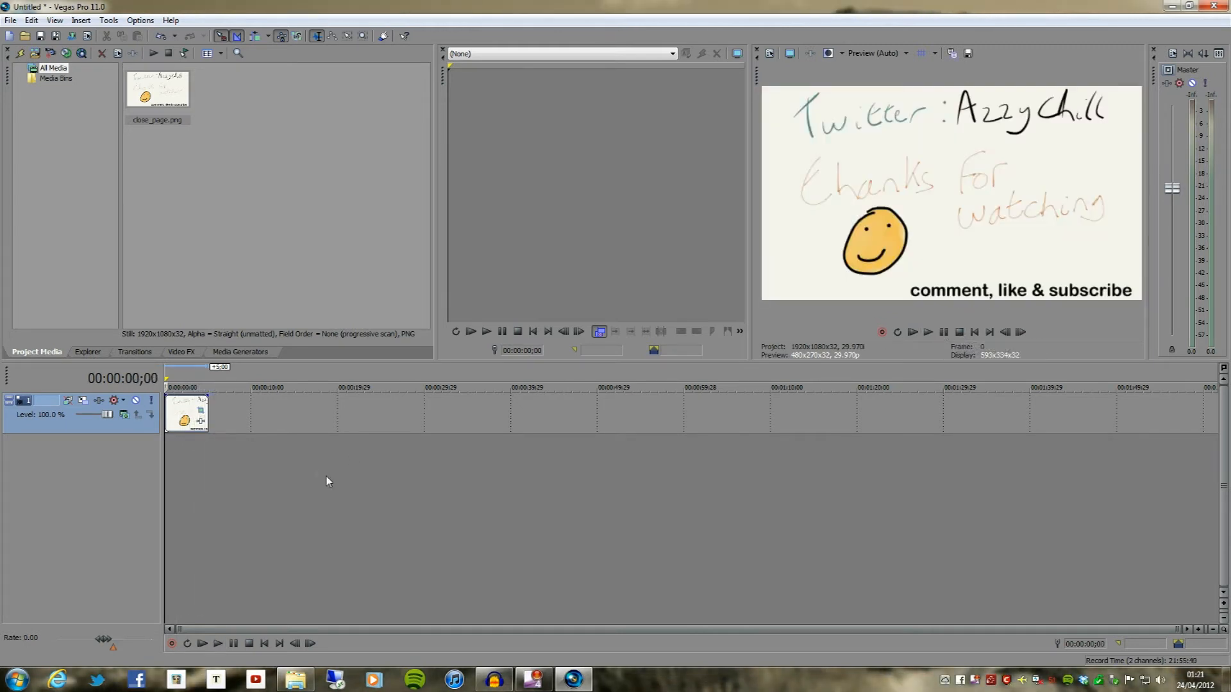
mouse_move(439, 455)
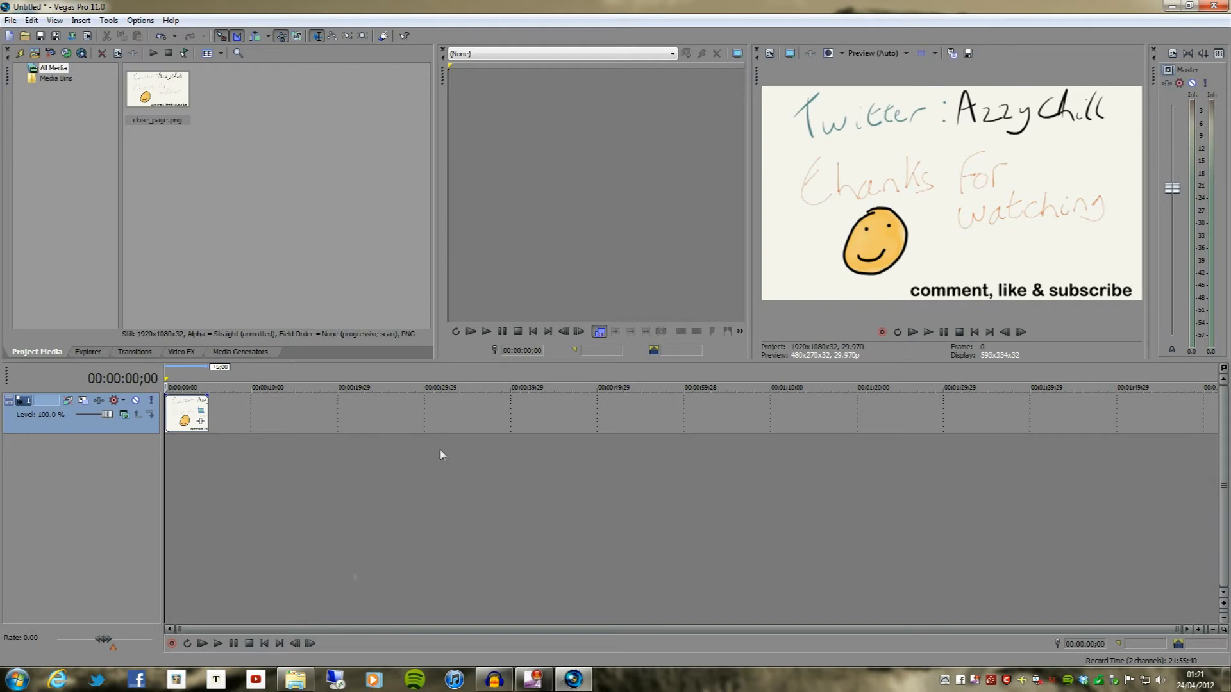
mouse_move(187, 414)
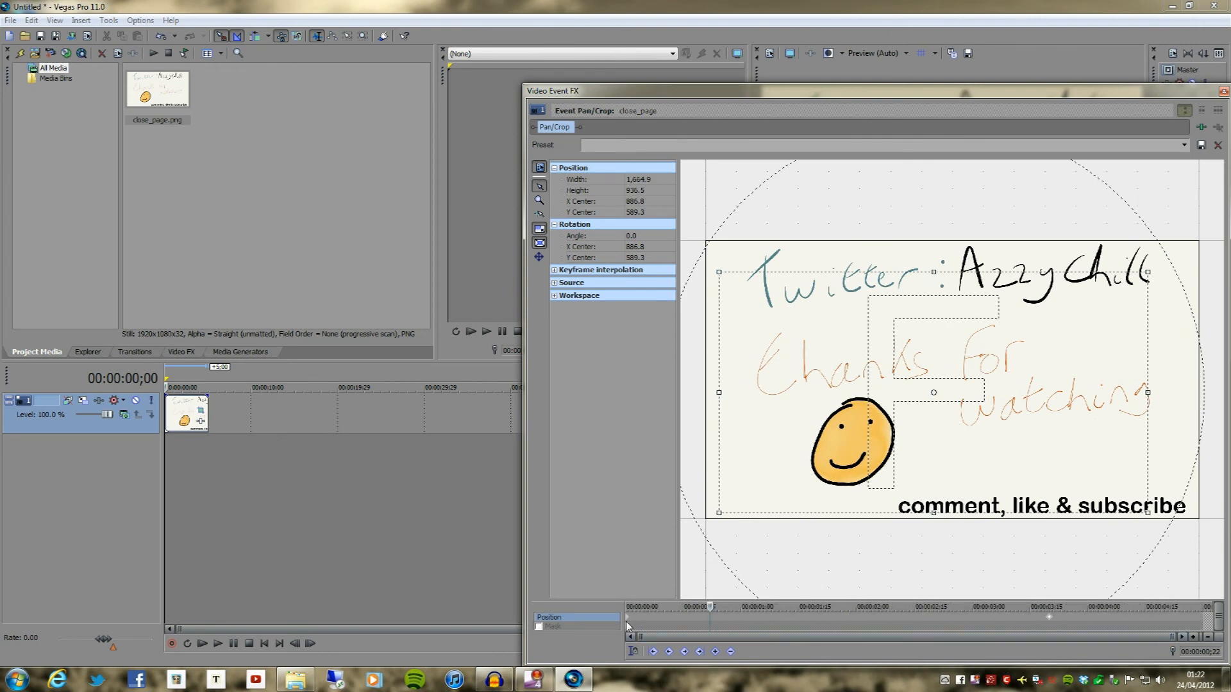
mouse_move(794, 624)
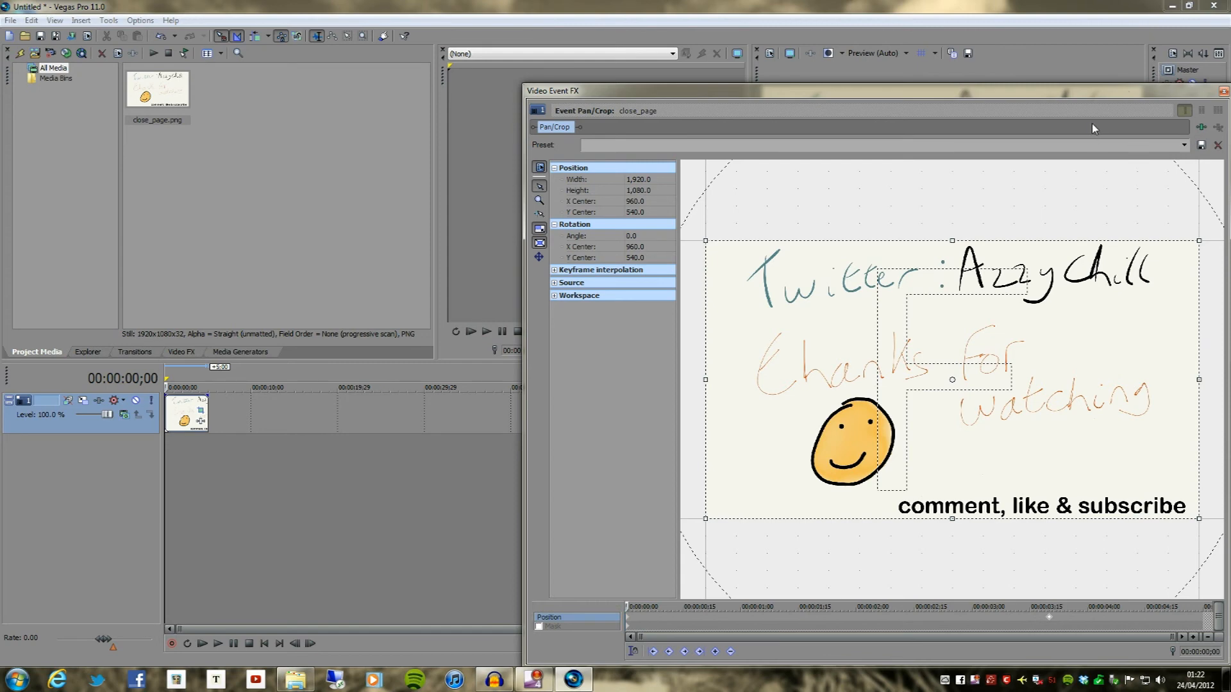
mouse_move(1124, 113)
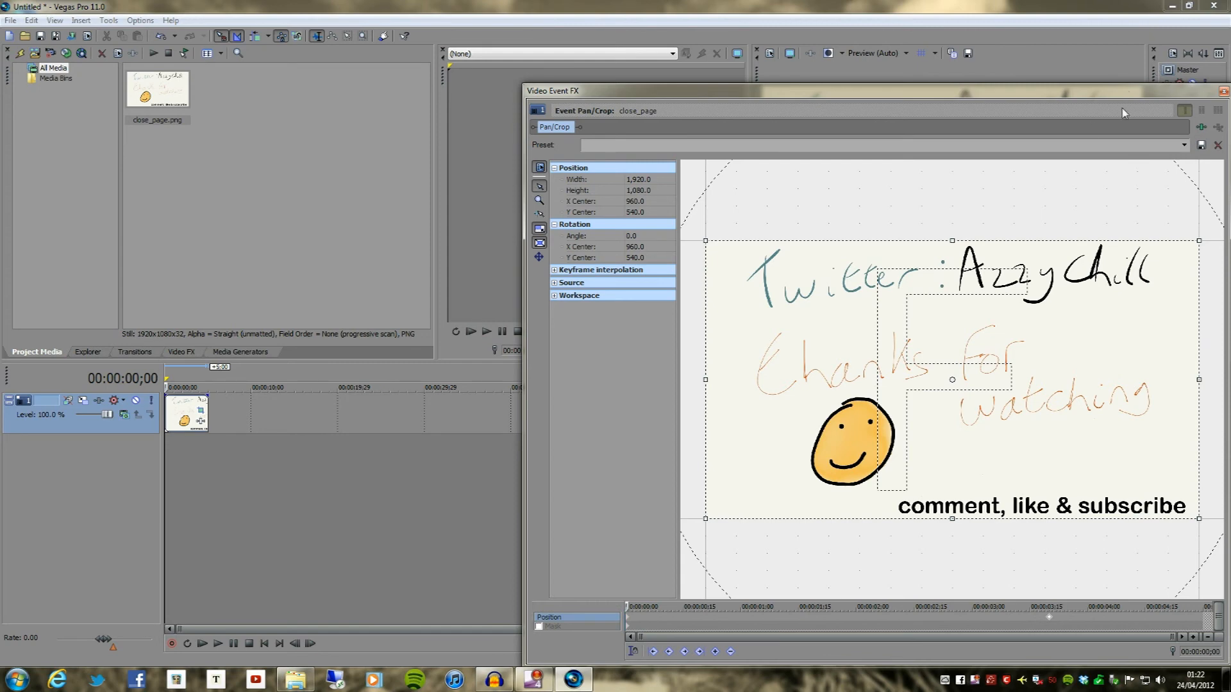